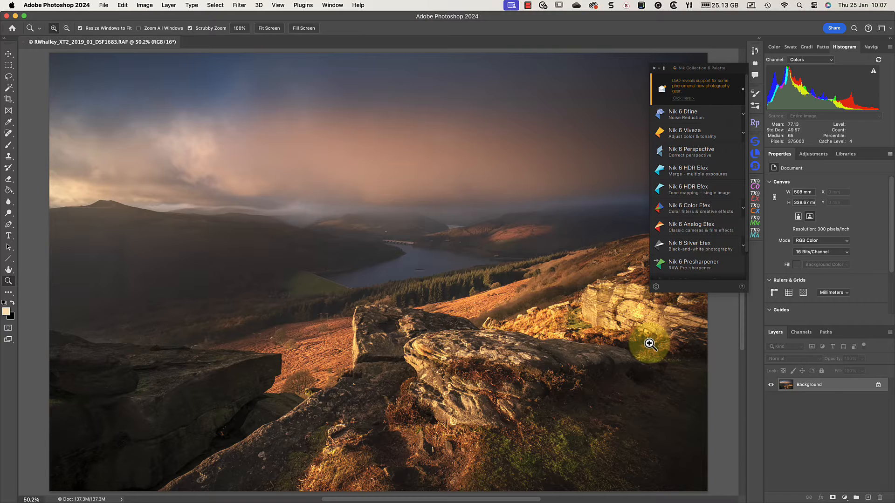
Review the Nik Collection Preferences dialog and cancel out, leaving a masked Nik Collection layer above Background
{"action": "left_click", "coordinate": [649, 344]}
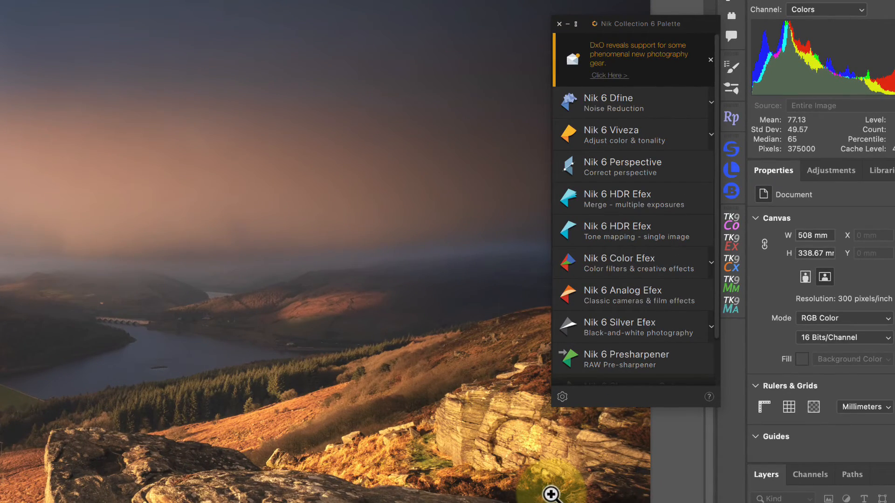
{"action": "mouse_move", "coordinate": [571, 411]}
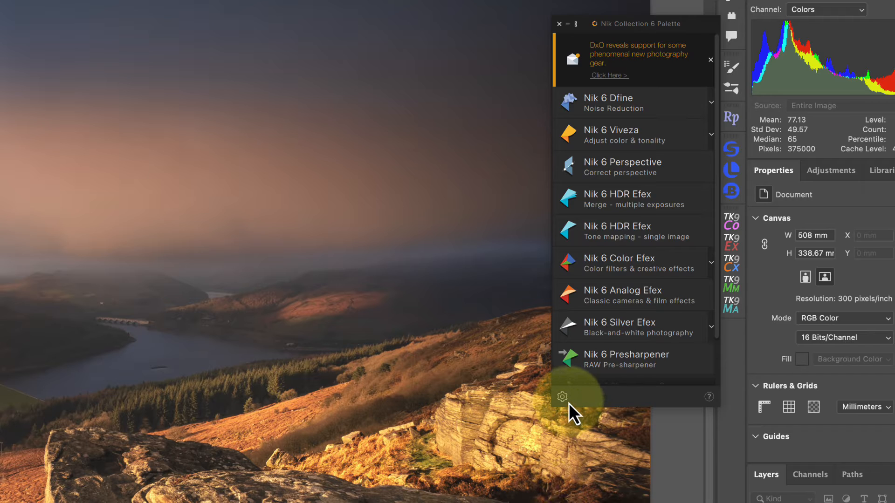
{"action": "left_click", "coordinate": [562, 397]}
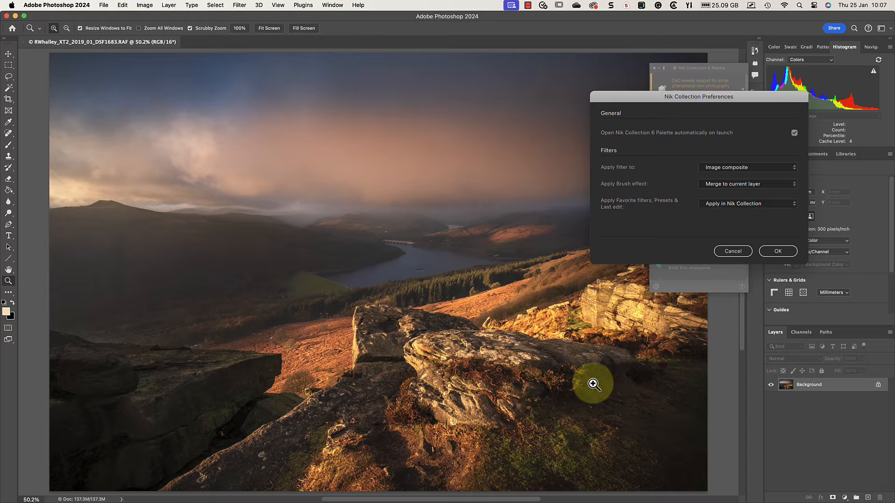
{"action": "mouse_move", "coordinate": [733, 251]}
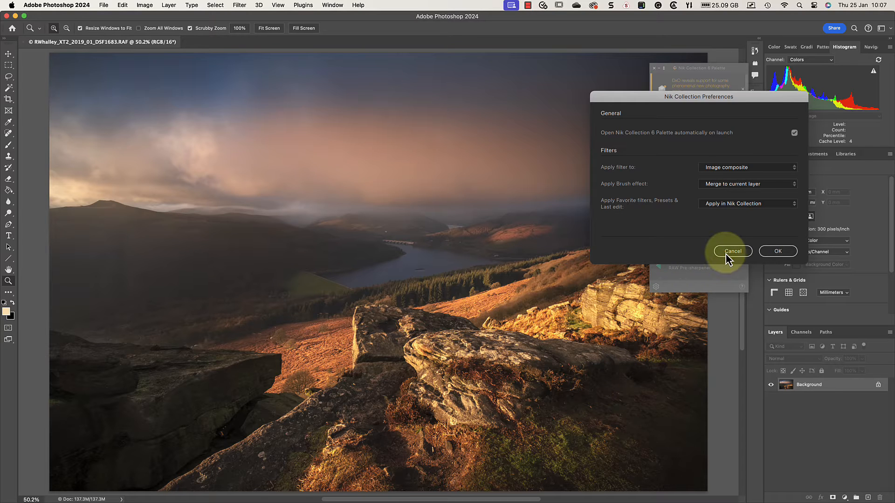
{"action": "left_click", "coordinate": [732, 251]}
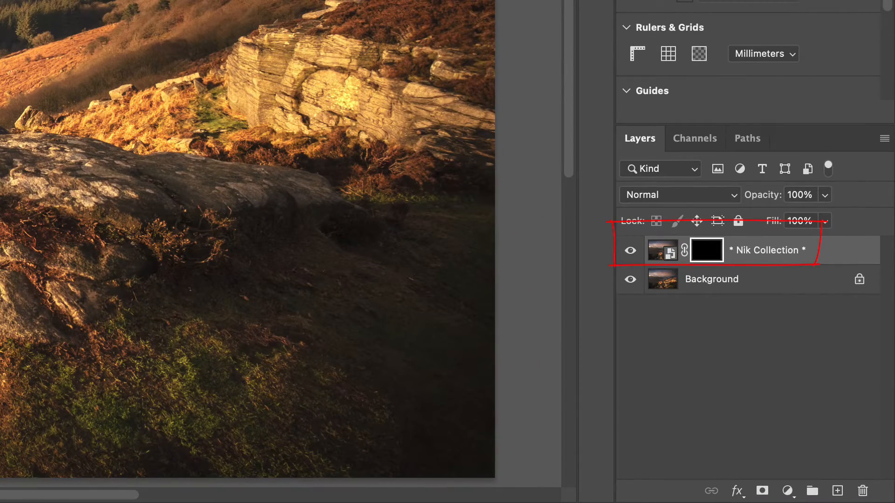
Launch Nik 6 Color Efex on the photo and close the DxO Hub announcement
{"action": "left_click", "coordinate": [214, 129]}
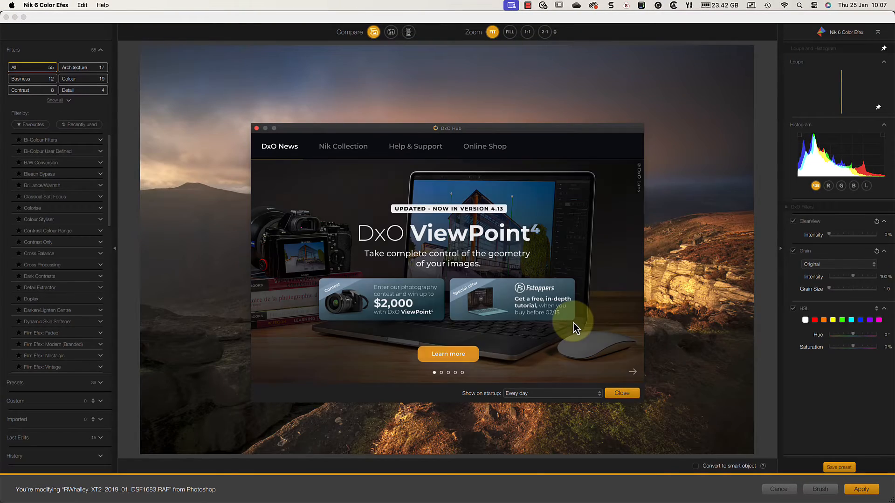
{"action": "left_click", "coordinate": [622, 393]}
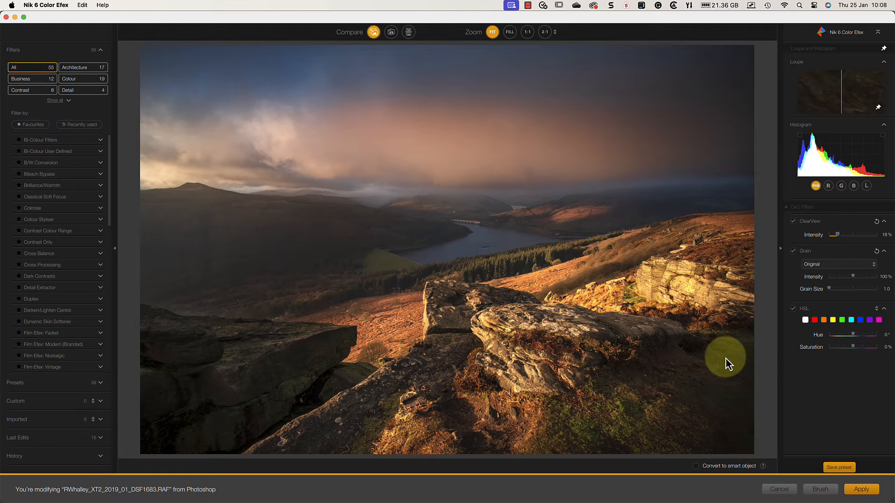
{"action": "mouse_move", "coordinate": [744, 336]}
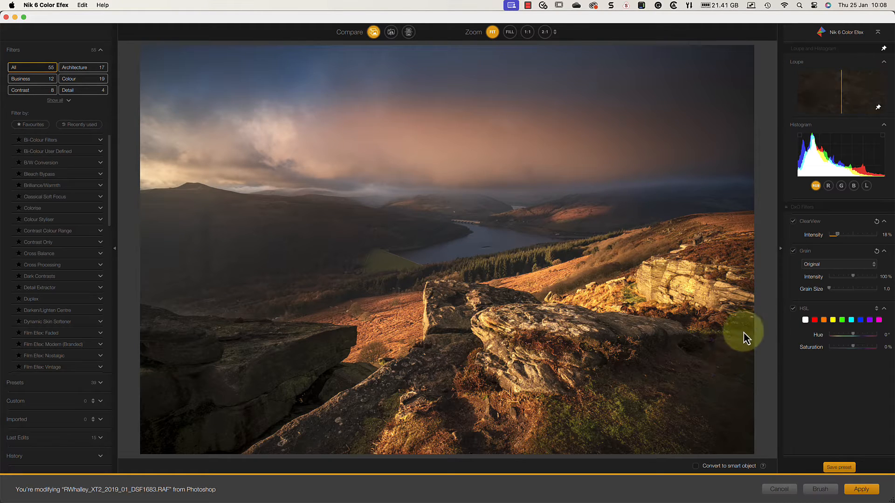
{"action": "mouse_move", "coordinate": [796, 229]}
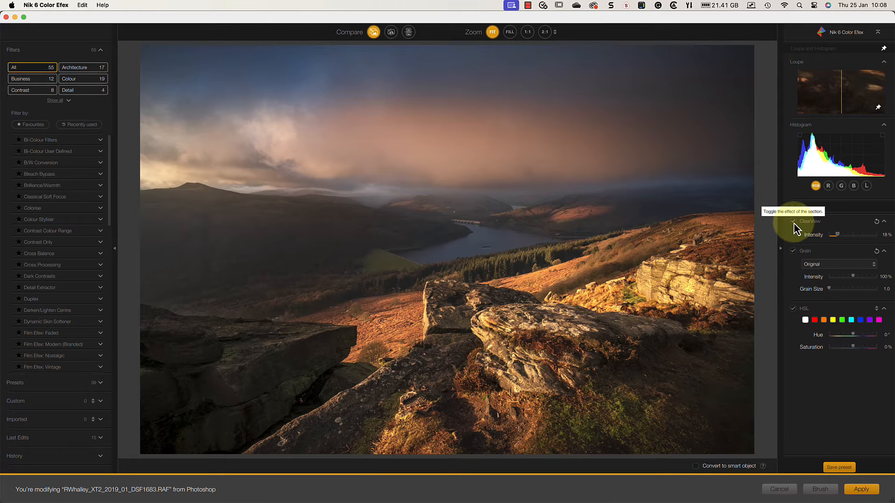
{"action": "mouse_move", "coordinate": [753, 294]}
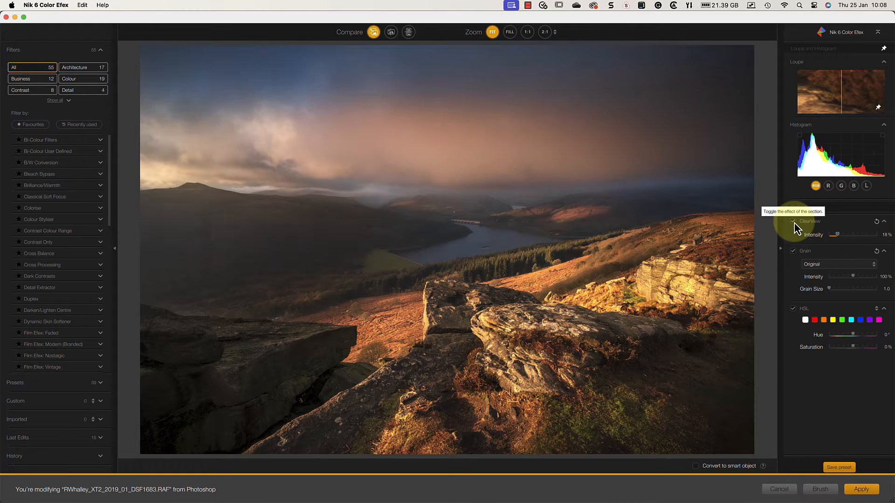
{"action": "mouse_move", "coordinate": [753, 301]}
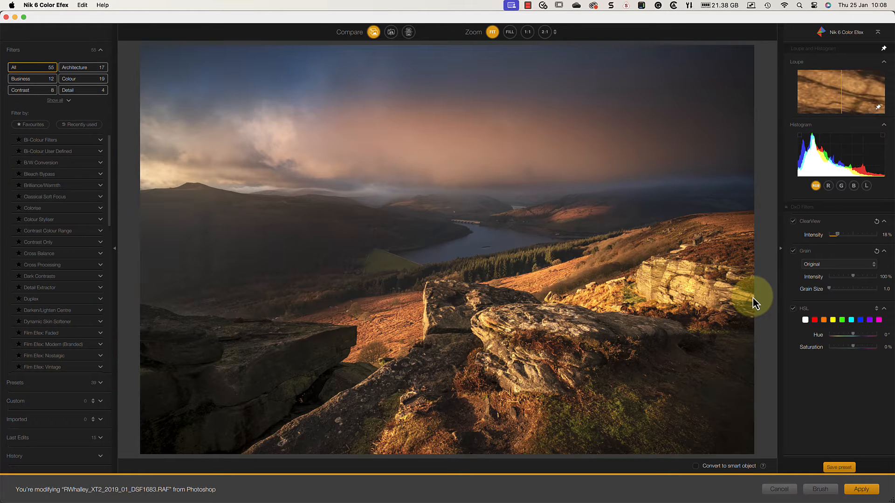
Scroll the Filters list down to reach Pro Contrast
{"action": "scroll", "scroll_direction": "down", "scroll_amount": 3}
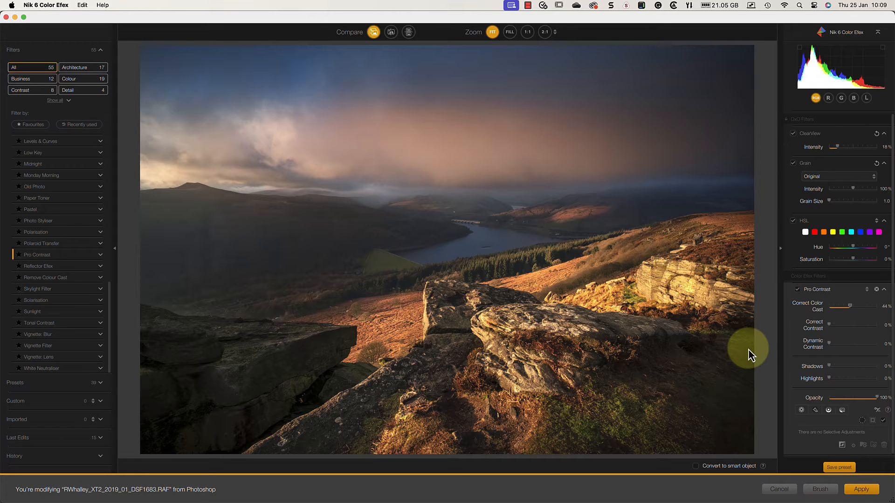
{"action": "mouse_move", "coordinate": [124, 263]}
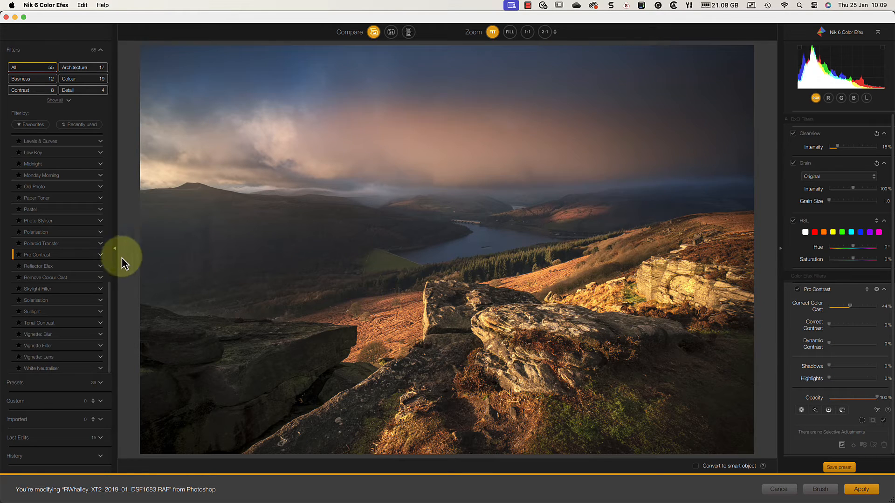
Add a second Pro Contrast filter below the first in the stack
{"action": "left_click", "coordinate": [93, 254]}
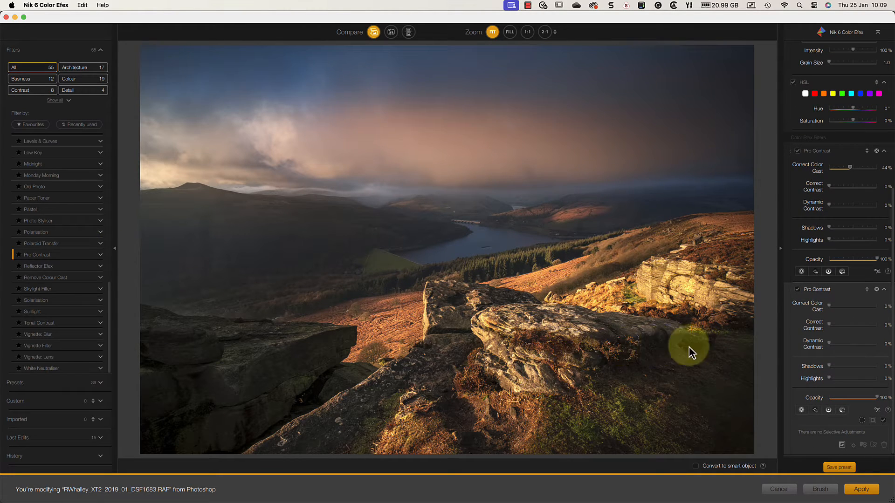
{"action": "mouse_move", "coordinate": [833, 350]}
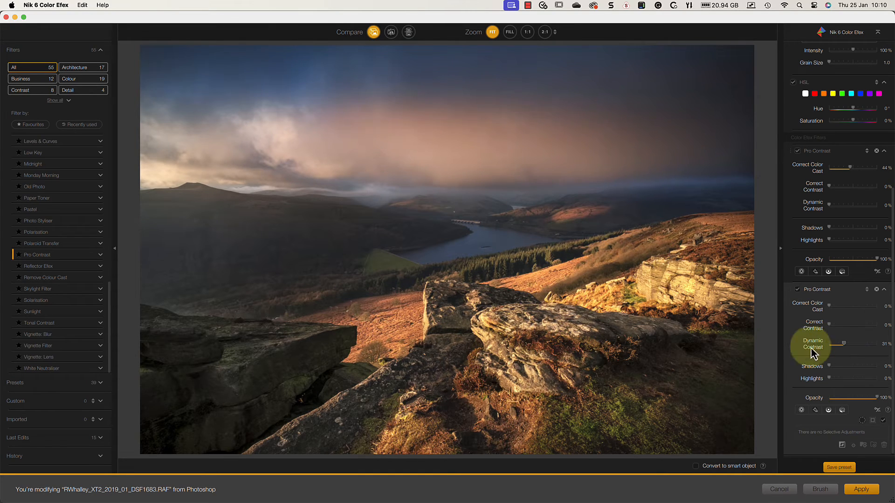
{"action": "mouse_move", "coordinate": [709, 369]}
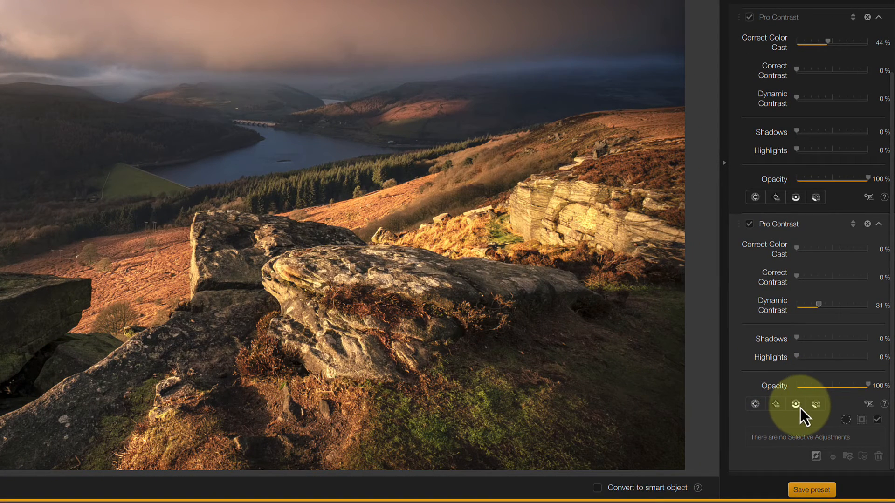
{"action": "mouse_move", "coordinate": [796, 404]}
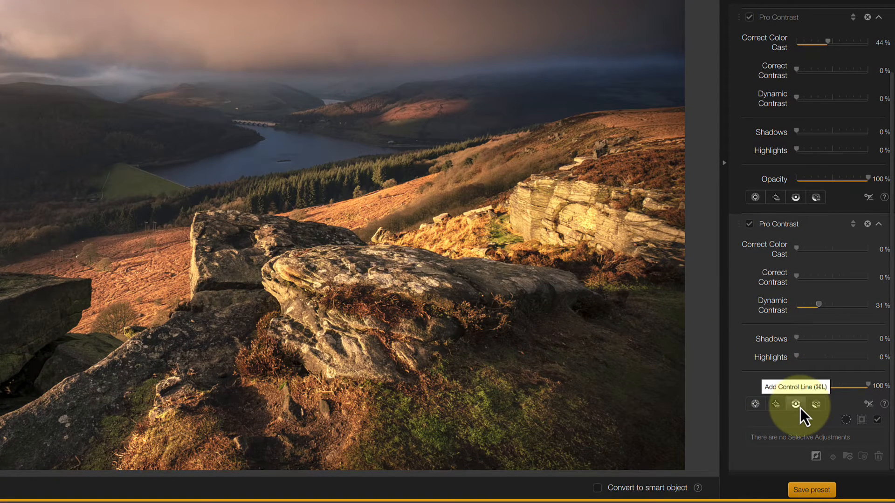
Add a control line to the second Pro Contrast and toggle its mask overlay to confine it to the foreground
{"action": "left_click", "coordinate": [795, 403]}
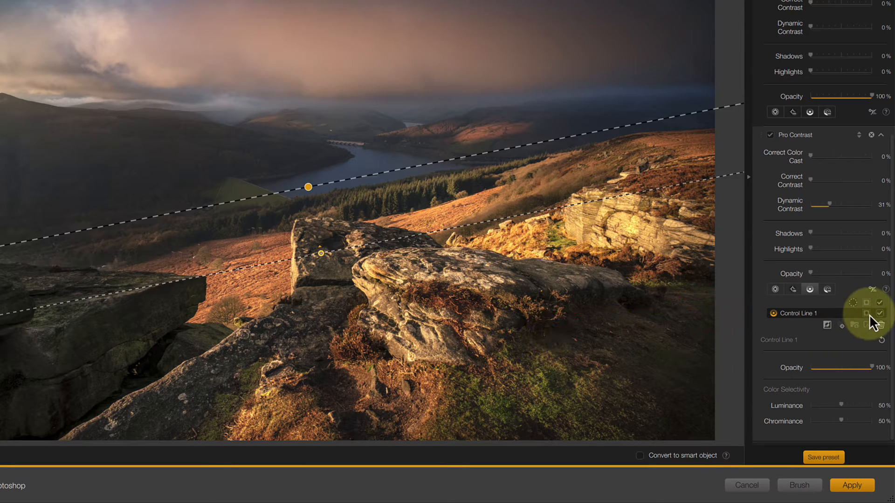
{"action": "left_click", "coordinate": [865, 313]}
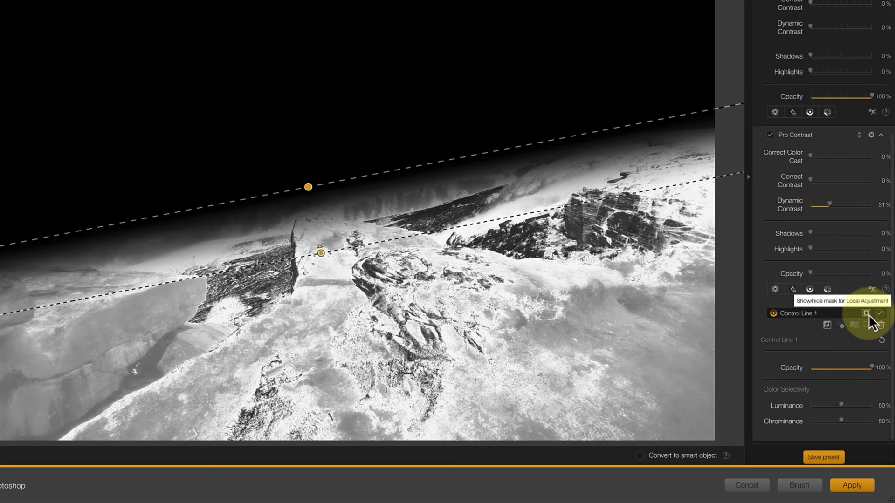
{"action": "left_click", "coordinate": [865, 313]}
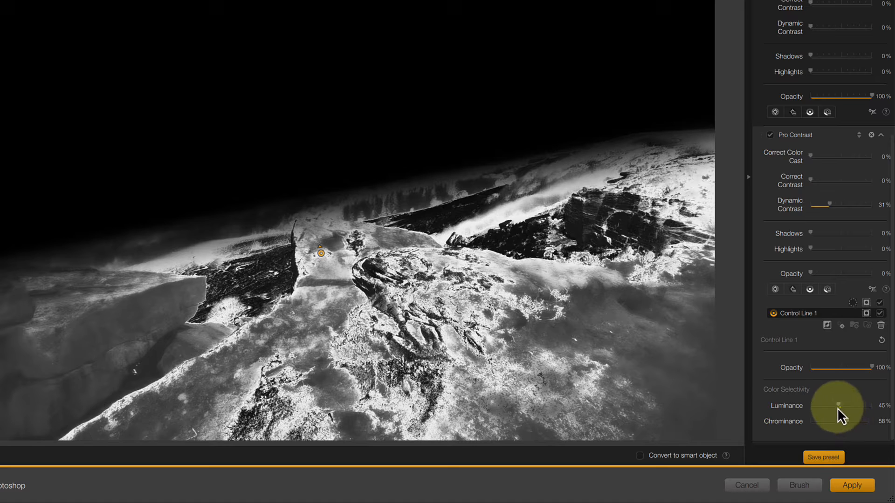
{"action": "left_click", "coordinate": [865, 303]}
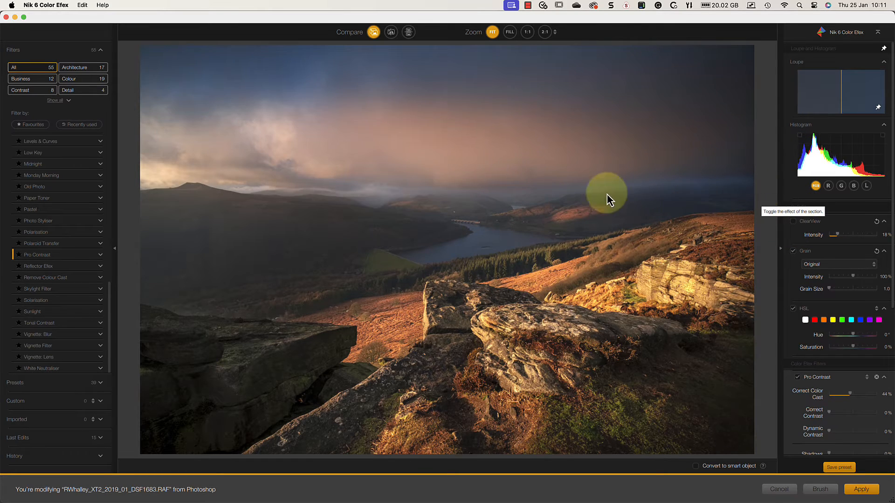
Compare the edit with the original and apply Color Efex back to Photoshop as a smart filter
{"action": "left_click", "coordinate": [374, 32]}
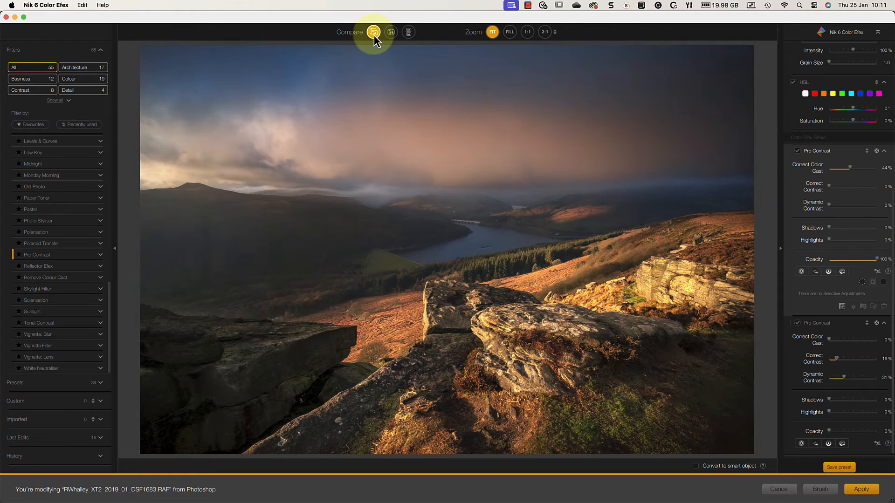
{"action": "mouse_move", "coordinate": [759, 365]}
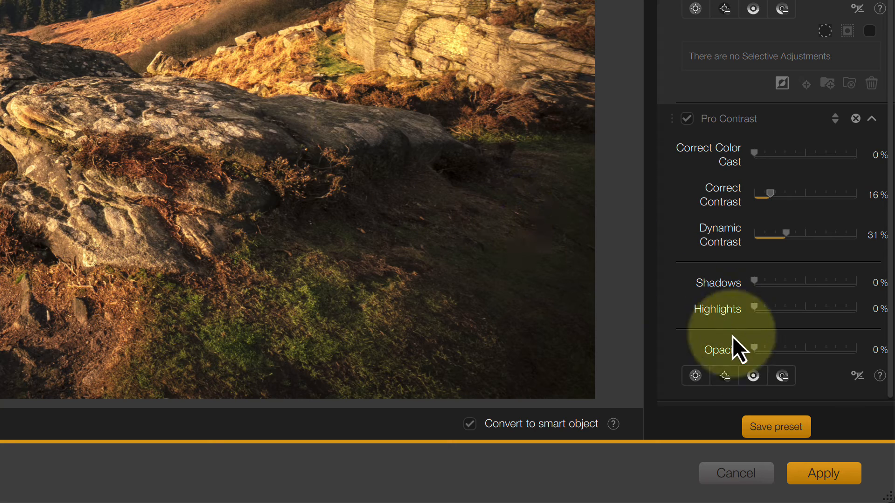
{"action": "mouse_move", "coordinate": [566, 168]}
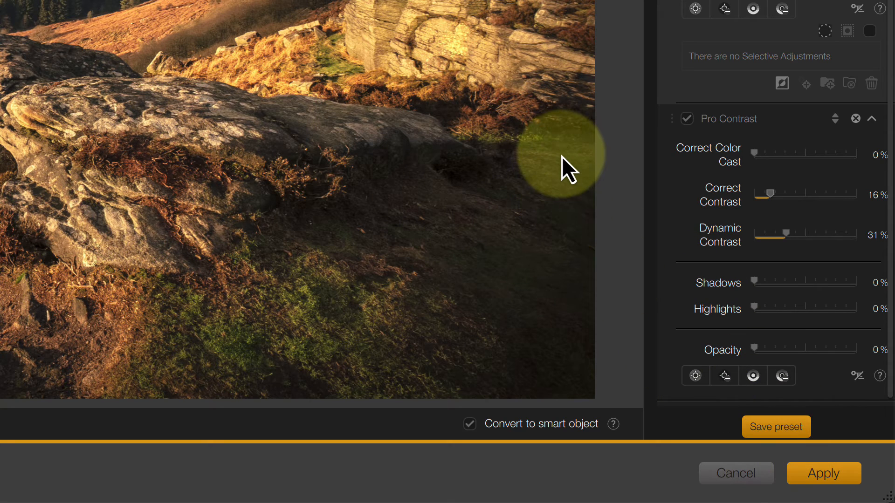
{"action": "left_click", "coordinate": [823, 473]}
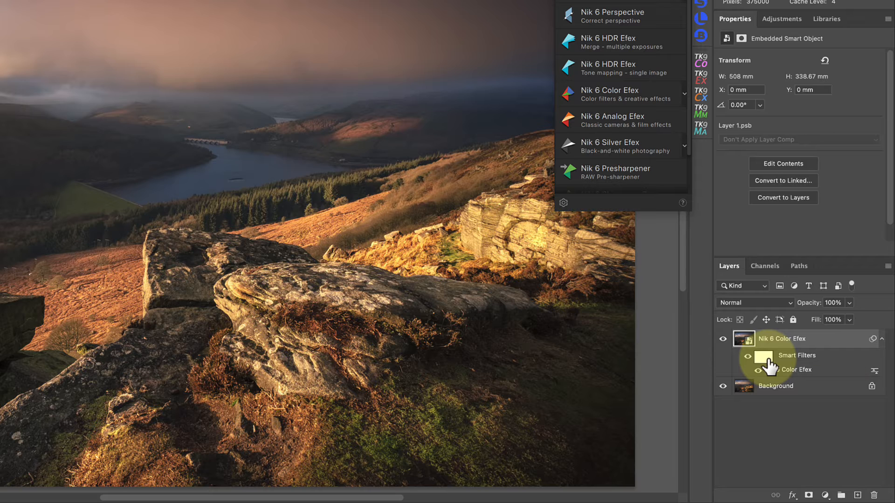
Invert the Nik Color Efex smart filter mask to black so the effect is hidden
{"action": "left_click", "coordinate": [767, 363]}
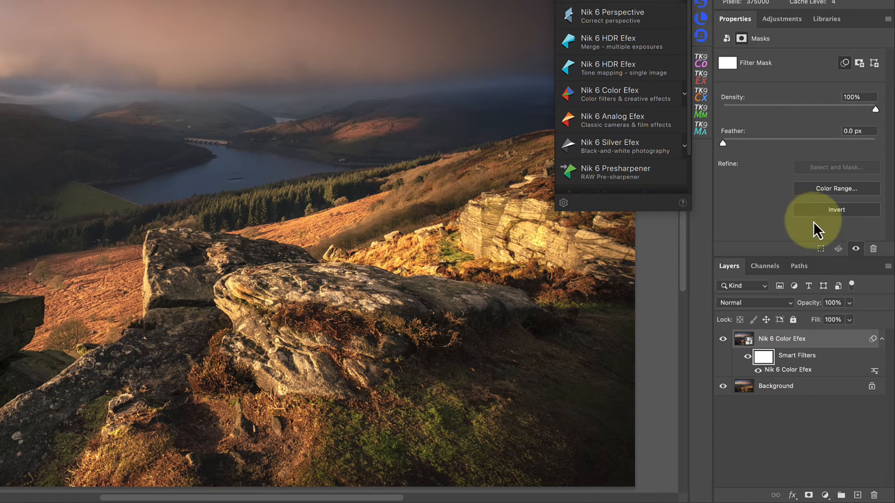
{"action": "left_click", "coordinate": [835, 209]}
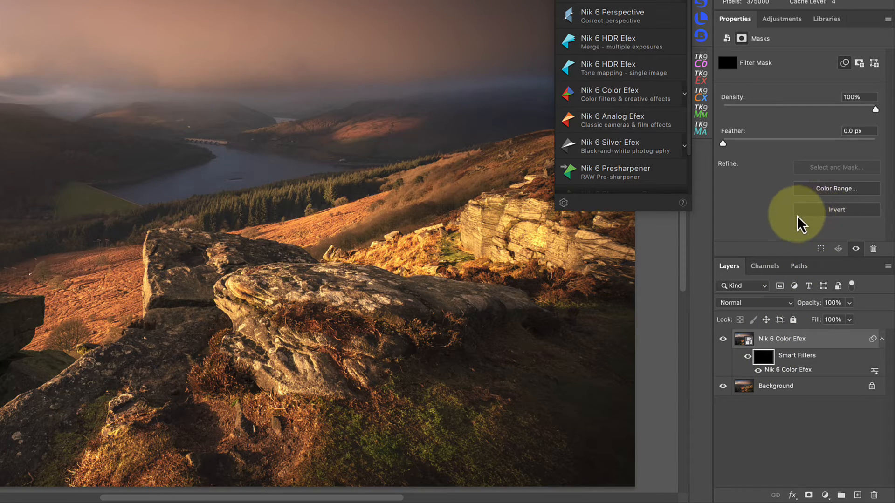
{"action": "mouse_move", "coordinate": [697, 357]}
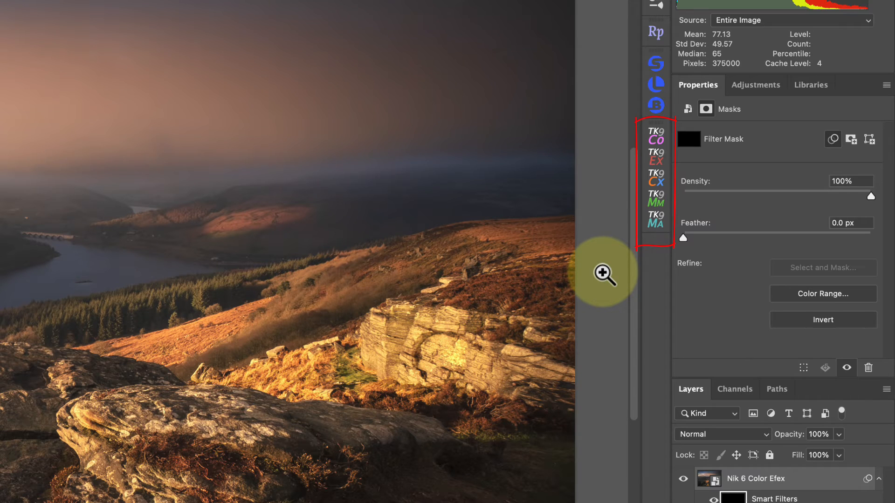
{"action": "mouse_move", "coordinate": [615, 239]}
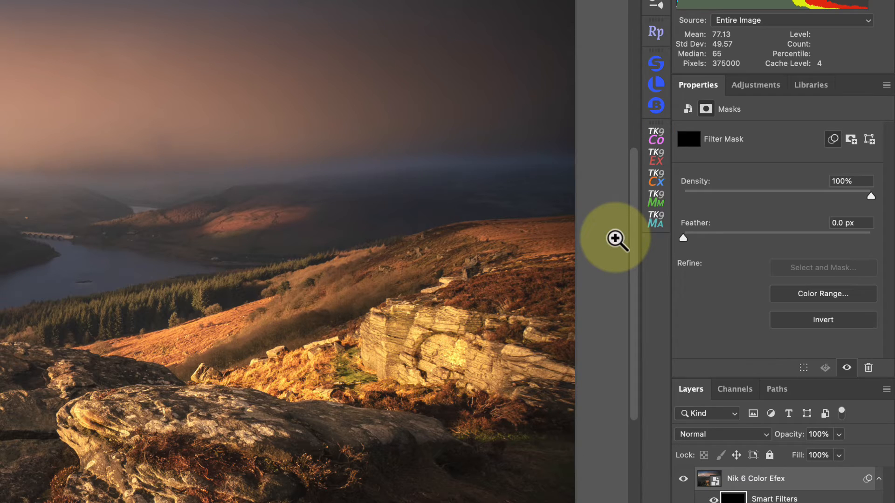
{"action": "mouse_move", "coordinate": [657, 201]}
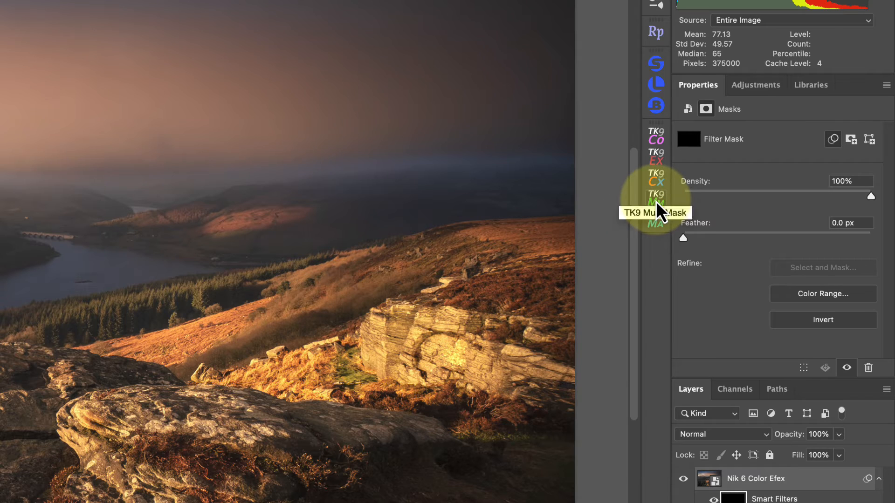
Preview TK9 luminosity masks from Lights 1 up to the brightest highlight zones
{"action": "left_click", "coordinate": [656, 196]}
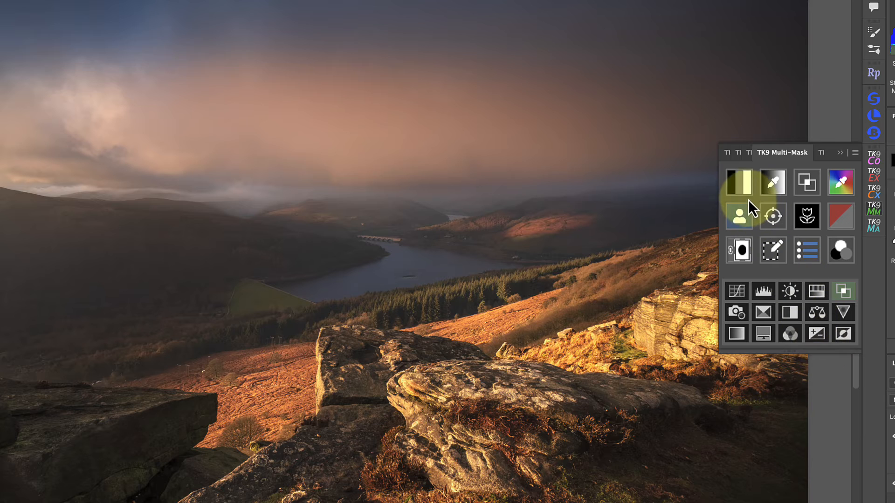
{"action": "left_click", "coordinate": [738, 182]}
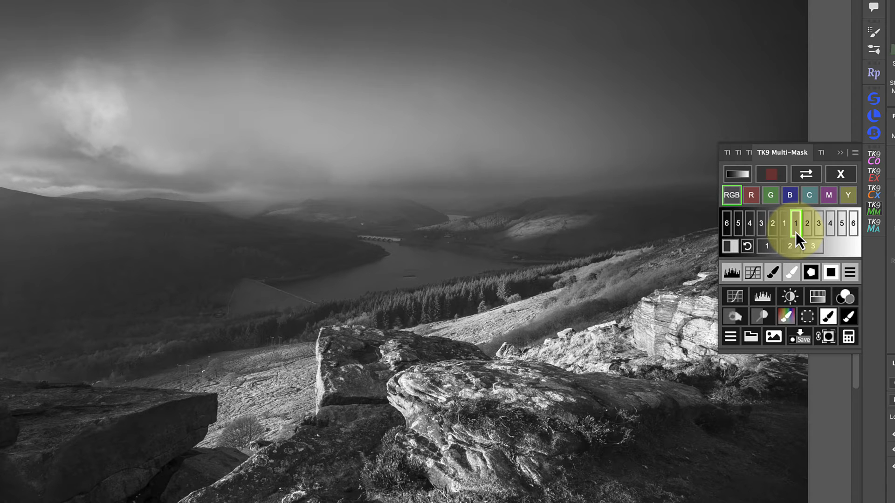
{"action": "mouse_move", "coordinate": [806, 223]}
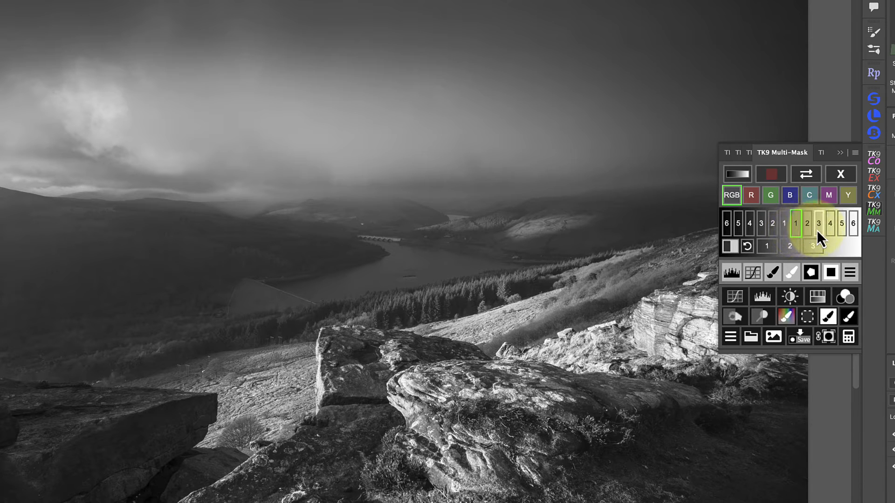
{"action": "left_click", "coordinate": [817, 223]}
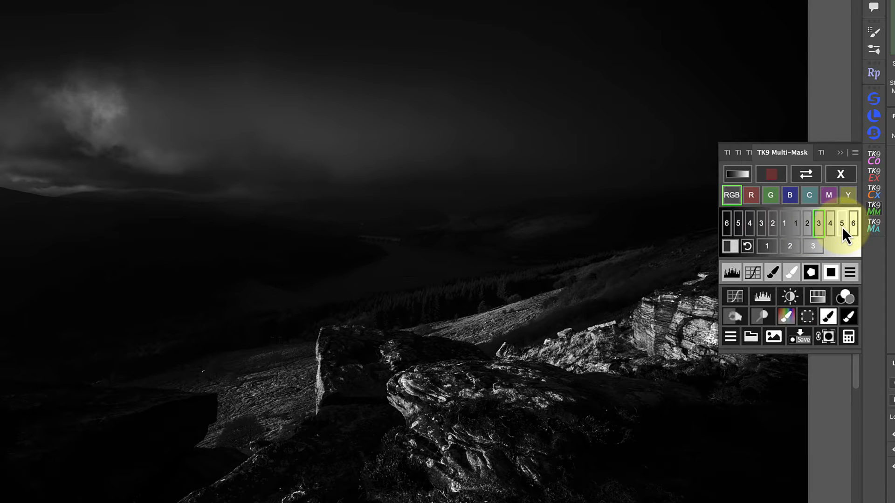
{"action": "left_click", "coordinate": [795, 223]}
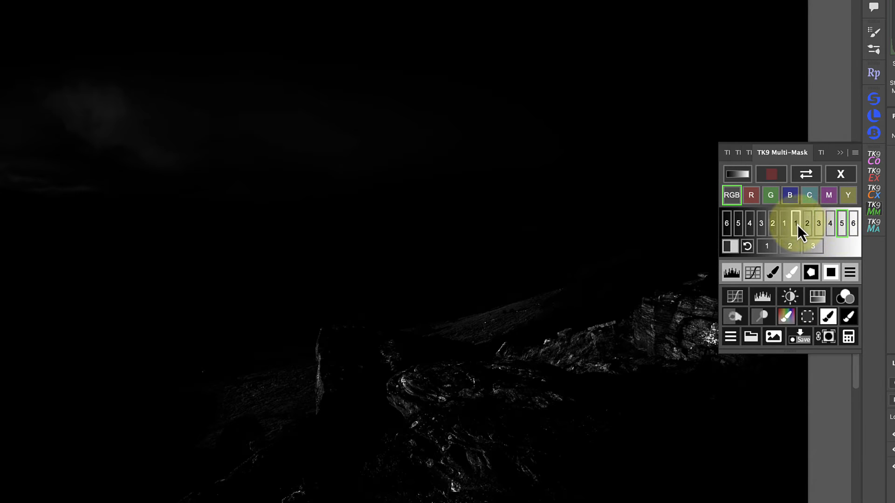
{"action": "left_click", "coordinate": [795, 223]}
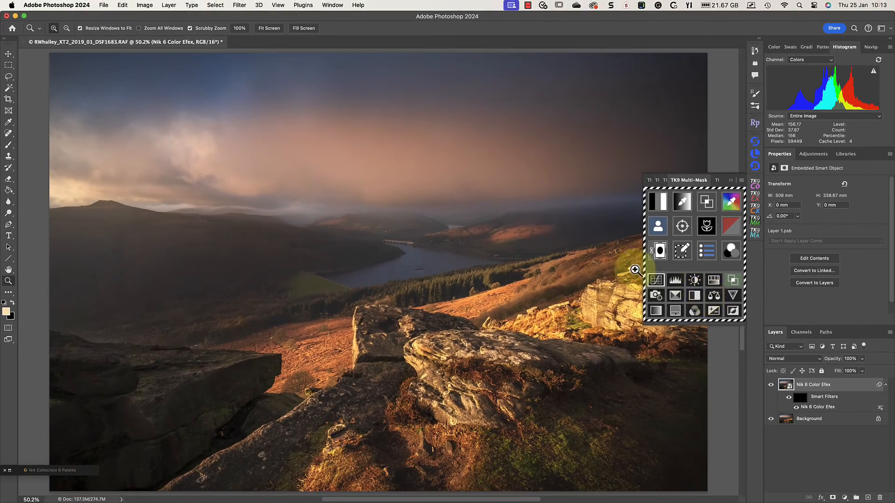
{"action": "mouse_move", "coordinate": [8, 147]}
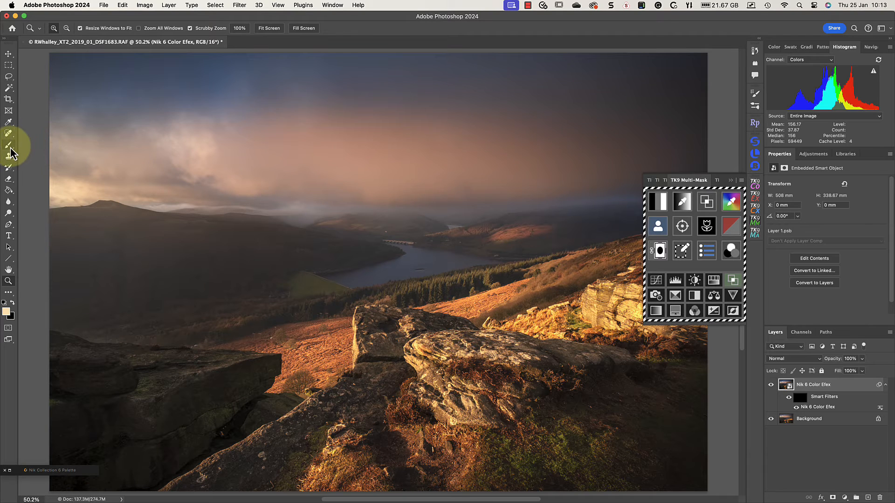
Activate the Brush tool with white and set a large brush size in the preset picker
{"action": "left_click", "coordinate": [8, 145]}
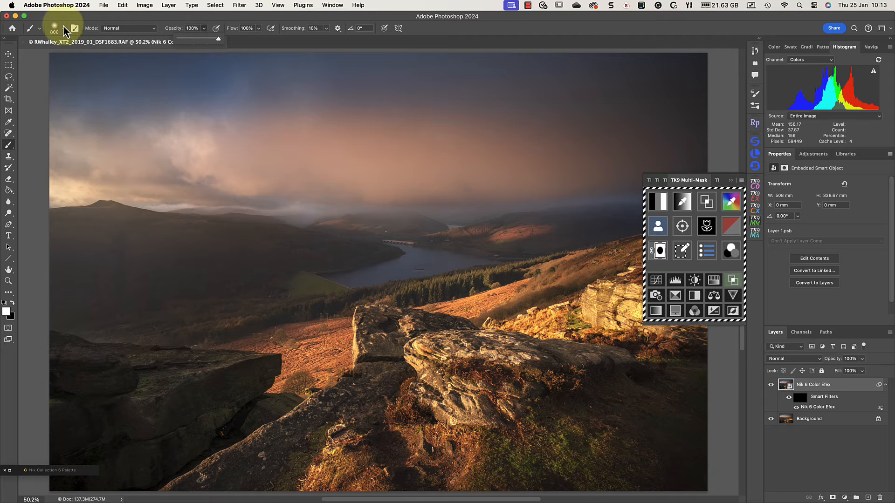
{"action": "left_click", "coordinate": [75, 28]}
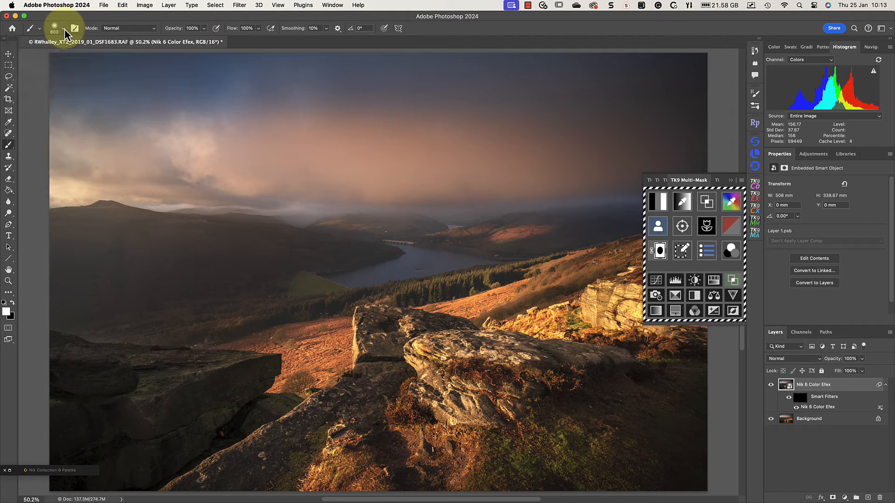
{"action": "mouse_move", "coordinate": [270, 288]}
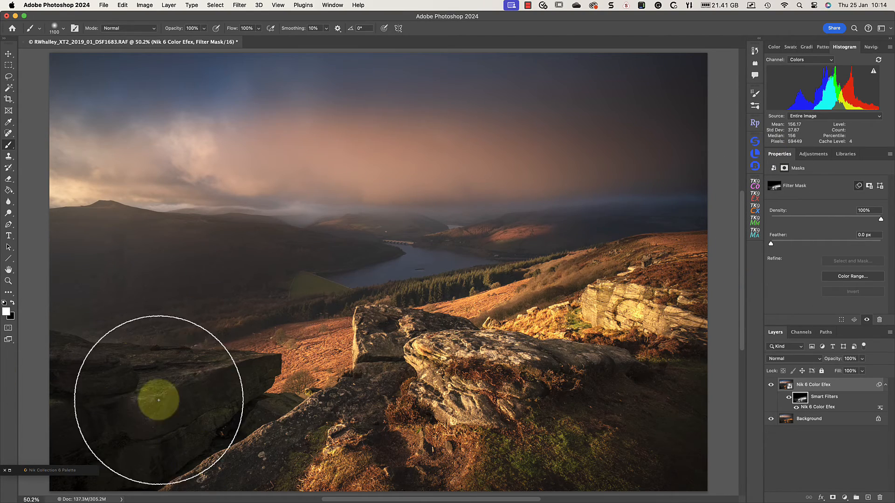
{"action": "mouse_move", "coordinate": [241, 86]}
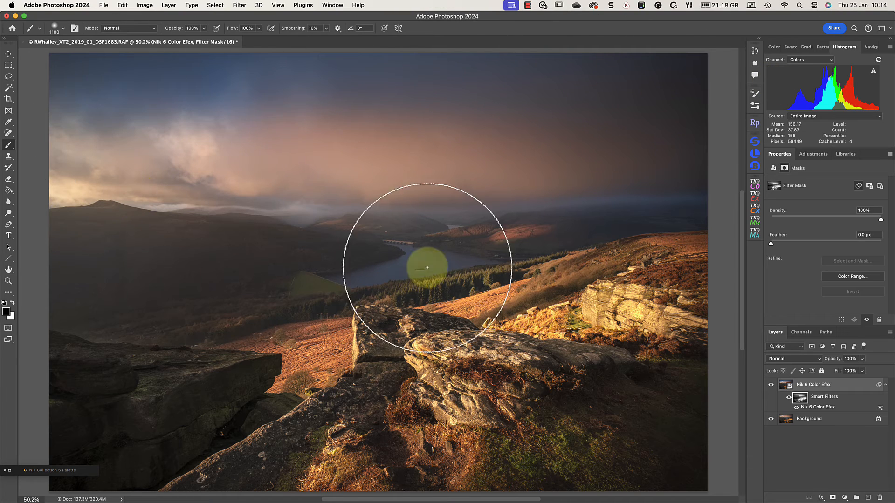
{"action": "mouse_move", "coordinate": [375, 90]}
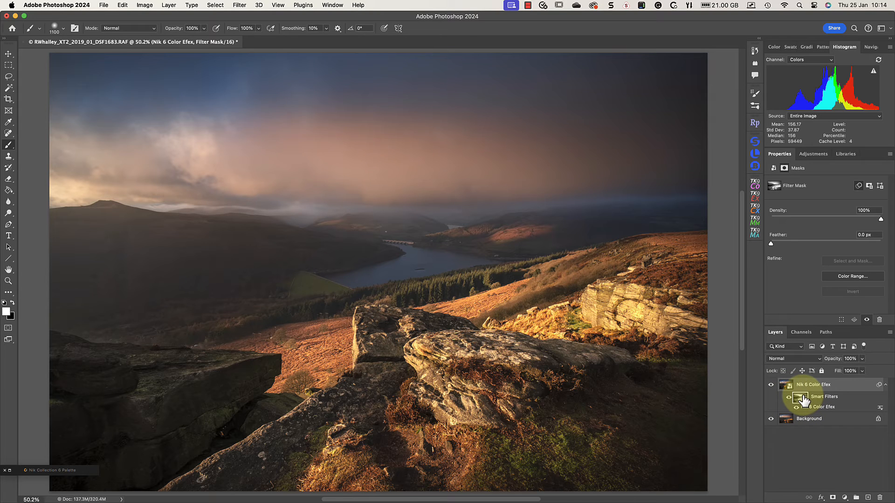
View the painted Color Efex filter mask on its own, then return to the colour photo
{"action": "left_click", "coordinate": [772, 397]}
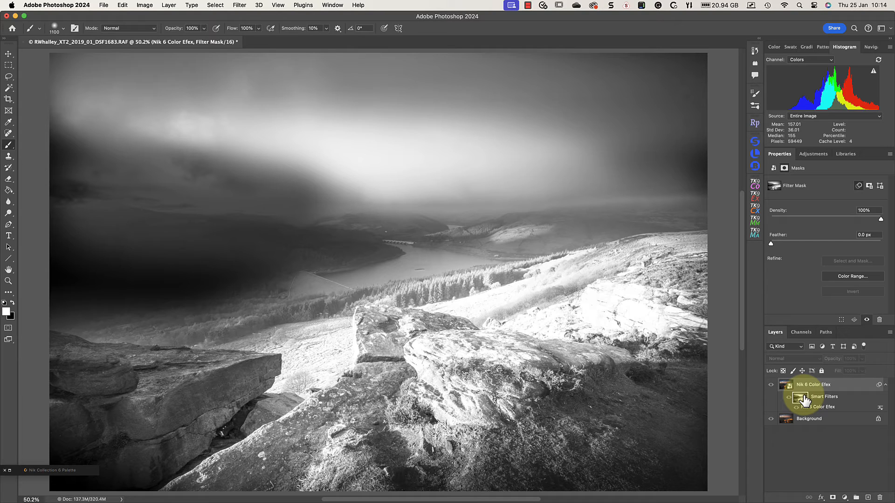
{"action": "left_click", "coordinate": [789, 397]}
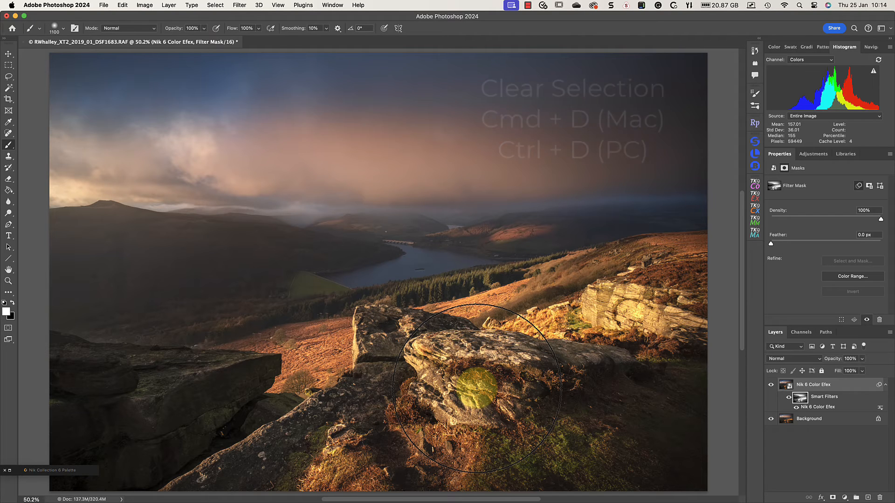
Deselect the luminosity selection and make the Color Efex layer active for a merged-visible Layer 1
{"action": "key", "text": "Cmd+D"}
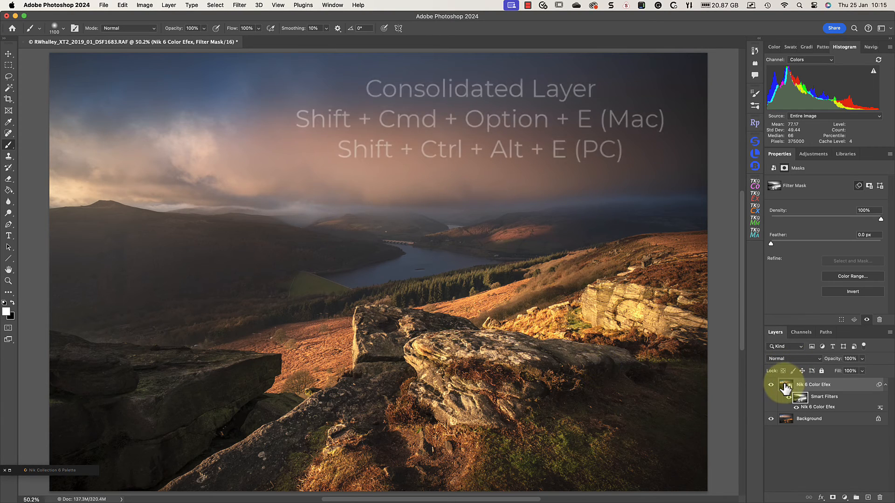
{"action": "left_click", "coordinate": [785, 384]}
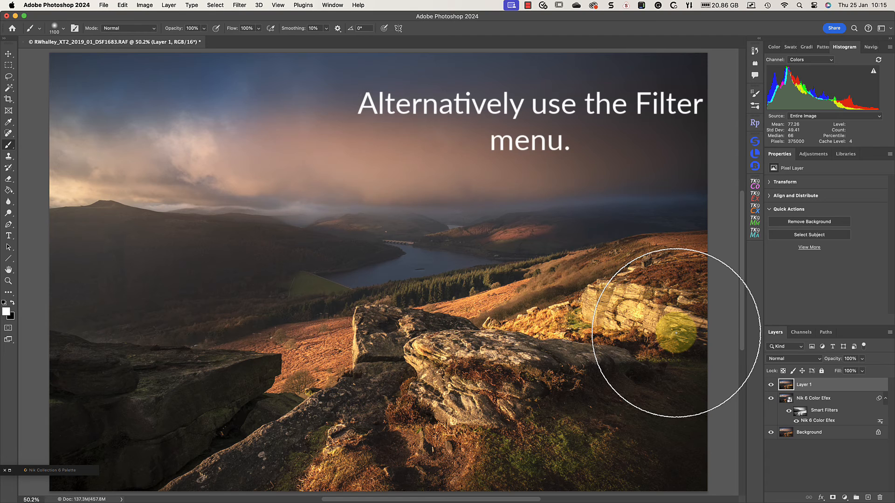
Convert the merged Layer 1 into a smart object via Filter > Convert for Smart Filters
{"action": "left_click", "coordinate": [239, 5]}
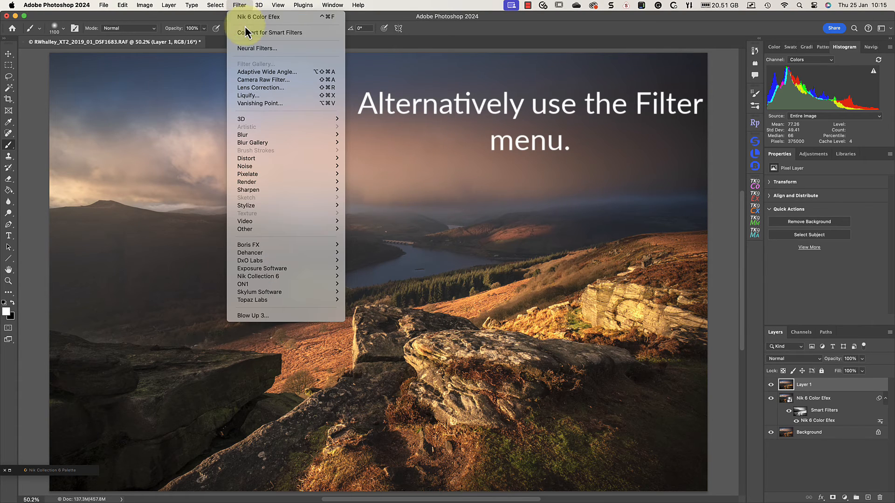
{"action": "left_click", "coordinate": [269, 32]}
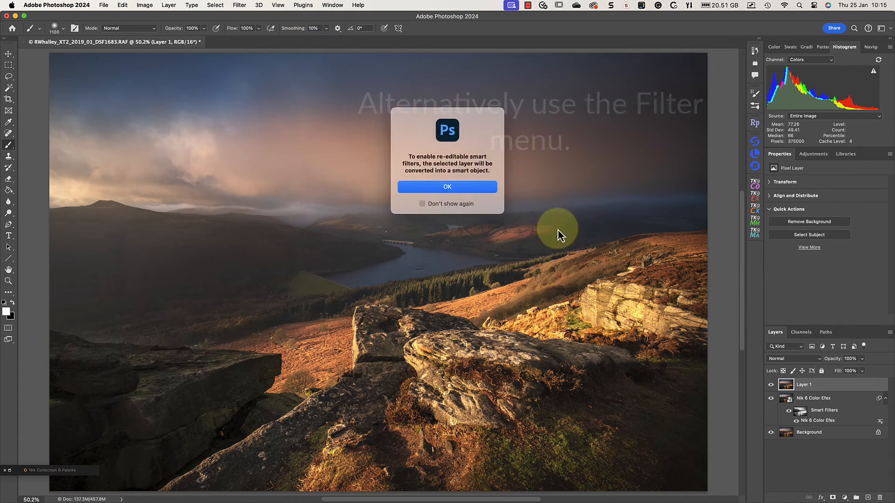
{"action": "left_click", "coordinate": [447, 186]}
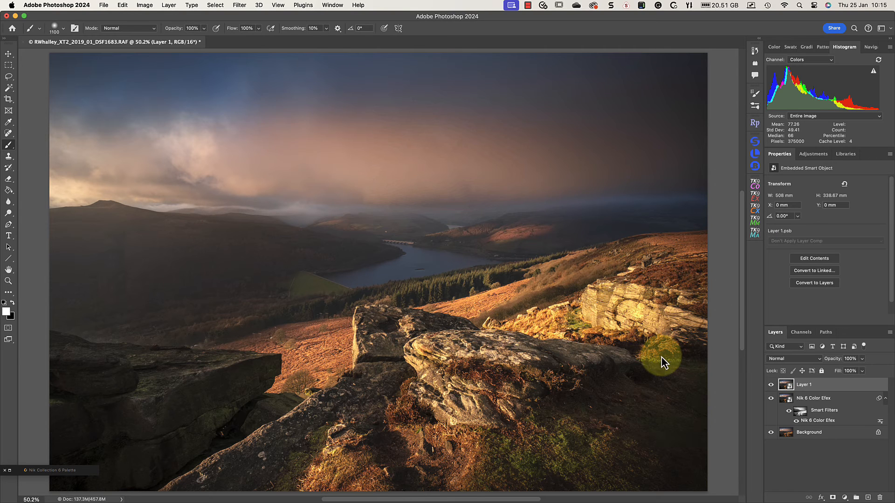
{"action": "mouse_move", "coordinate": [14, 478]}
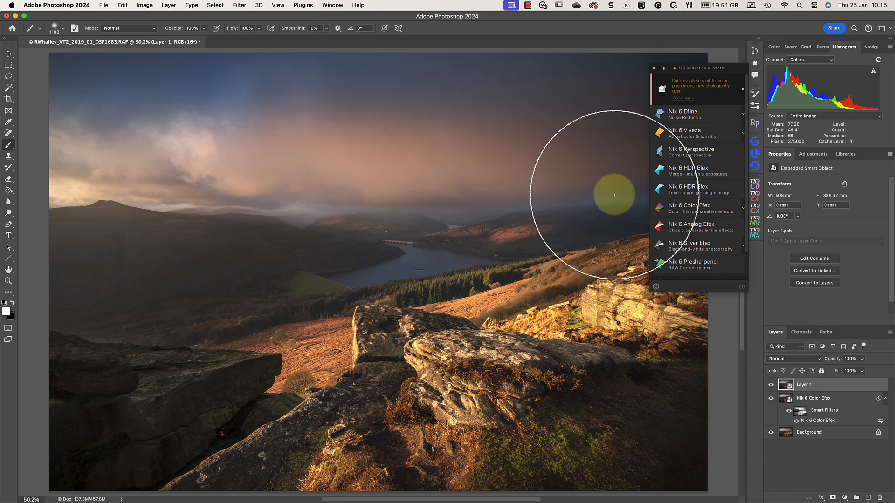
Run Nik 6 Viveza on Layer 1 with White Balance warmed and a contrast curve, applied as a smart filter
{"action": "left_click", "coordinate": [743, 89]}
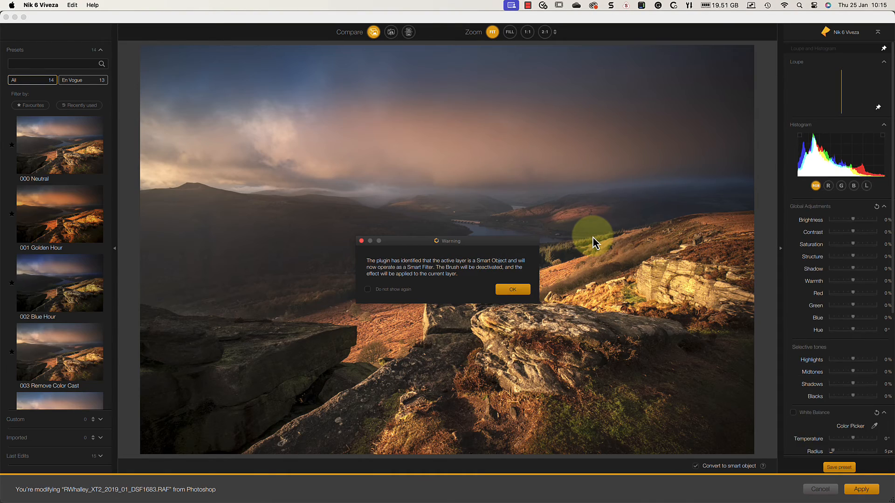
{"action": "left_click", "coordinate": [512, 289]}
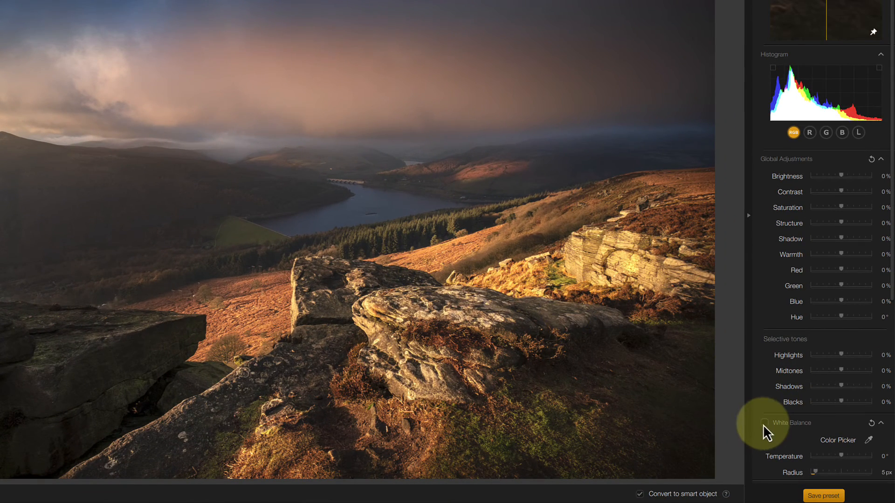
{"action": "left_click", "coordinate": [764, 423]}
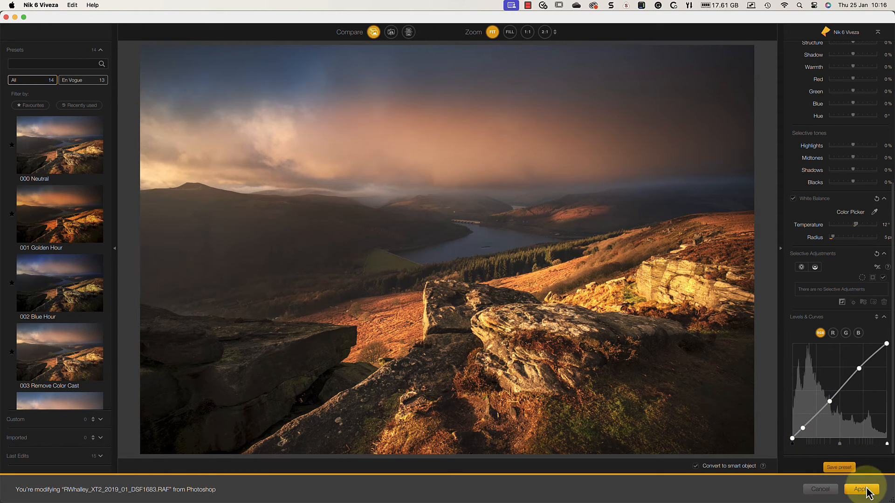
{"action": "left_click", "coordinate": [861, 489]}
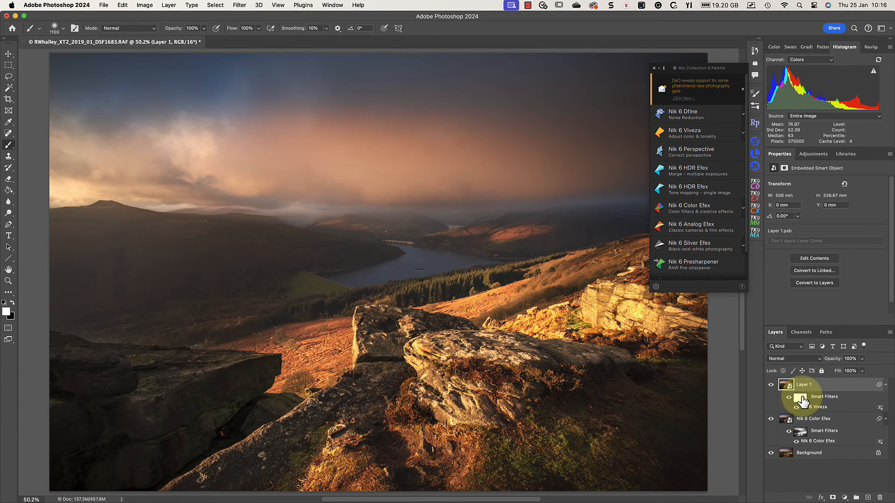
Invert the Viveza filter mask to black and close the TK9 Multi-Mask panel
{"action": "left_click", "coordinate": [800, 397]}
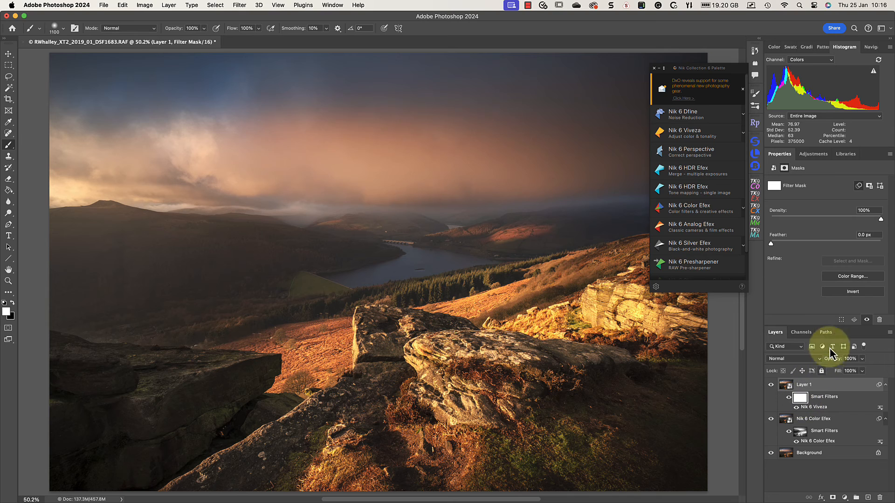
{"action": "left_click", "coordinate": [851, 291]}
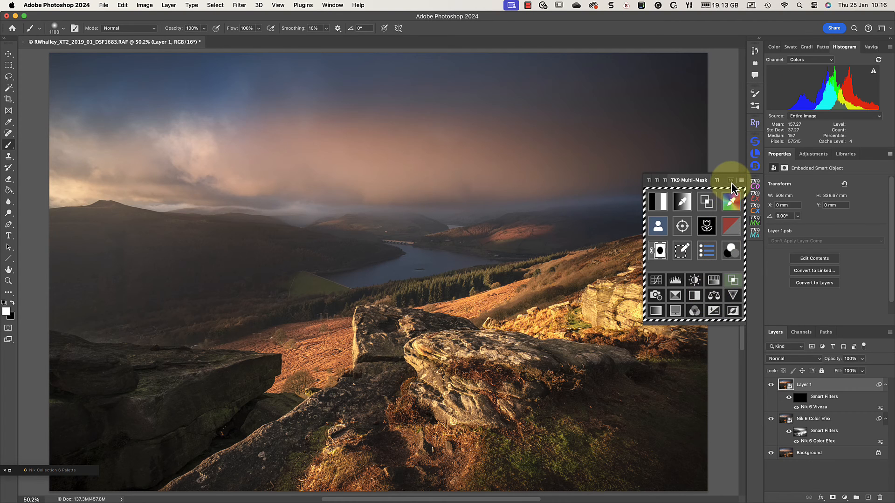
{"action": "left_click", "coordinate": [732, 179]}
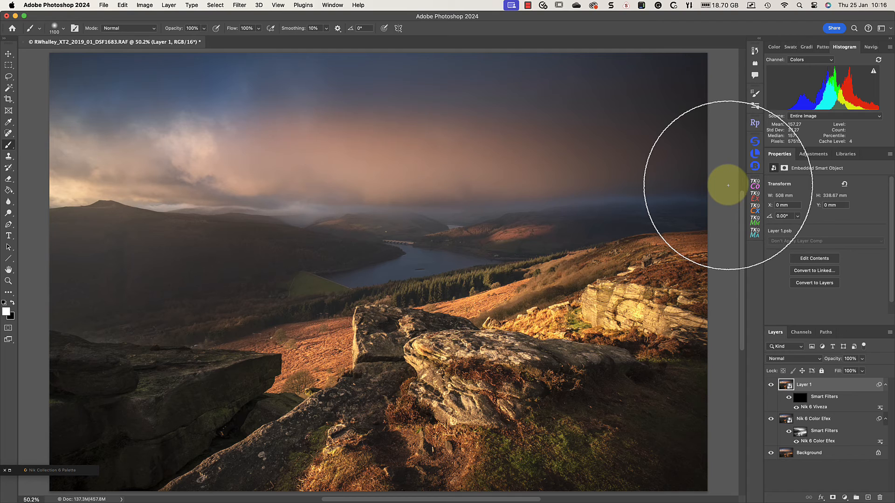
{"action": "left_click", "coordinate": [786, 398]}
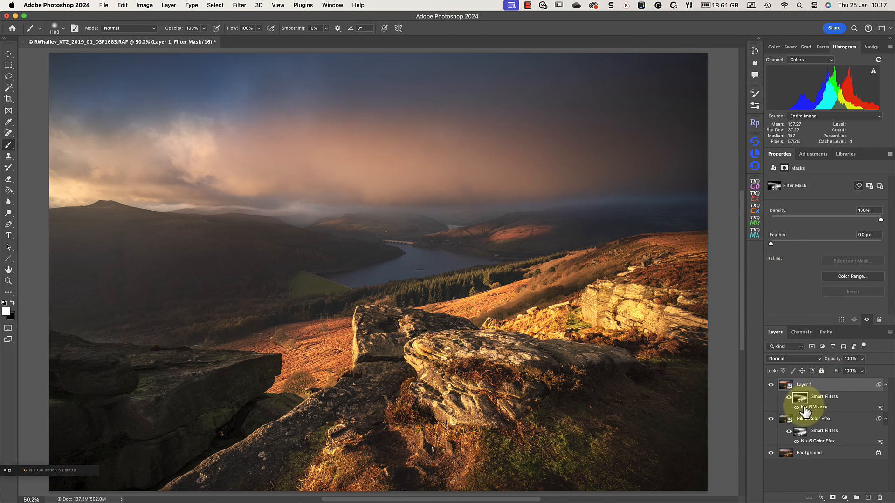
Reopen Viveza, raise Temperature further, add a sky control point lowering Contrast and Structure, and re-apply
{"action": "double_click", "coordinate": [810, 407]}
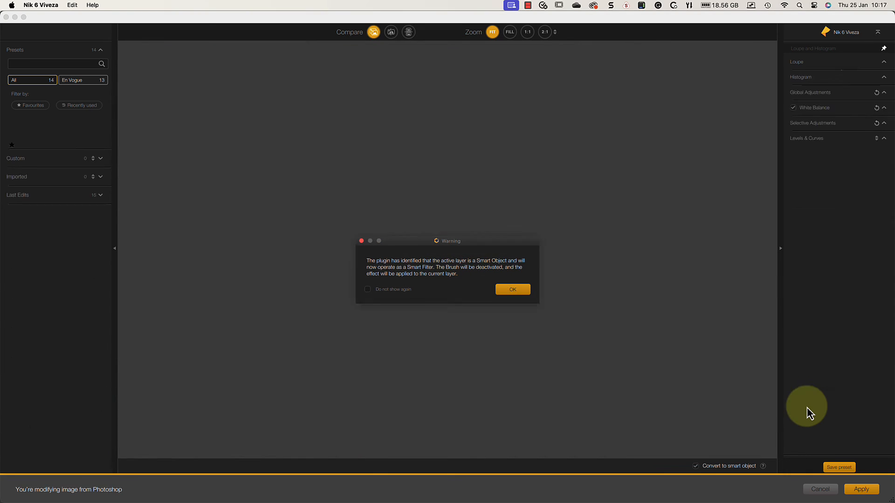
{"action": "left_click", "coordinate": [511, 289]}
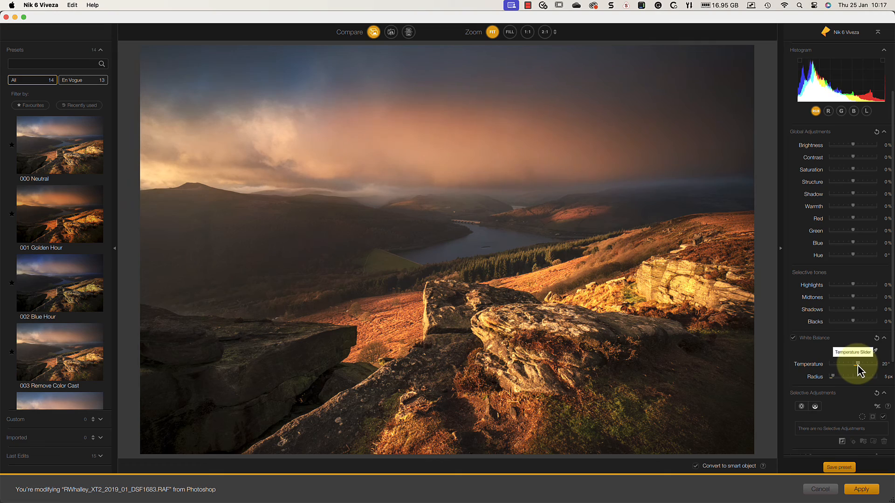
{"action": "left_click", "coordinate": [257, 174]}
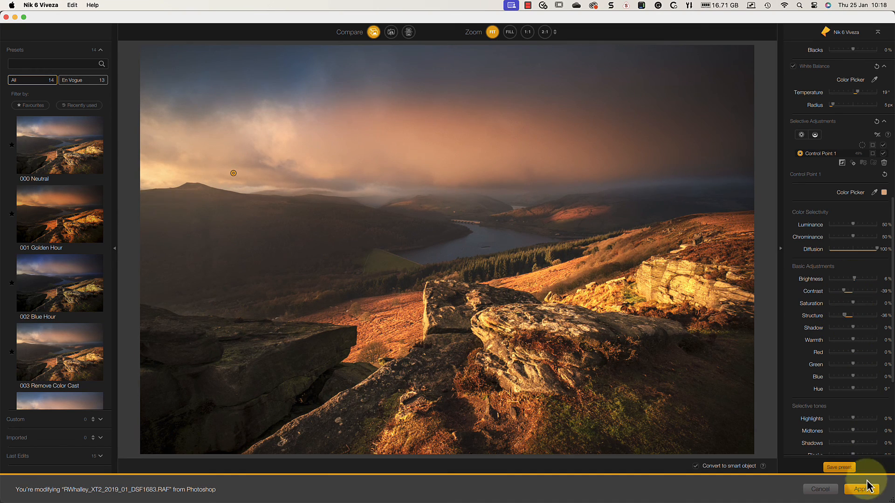
{"action": "left_click", "coordinate": [863, 490]}
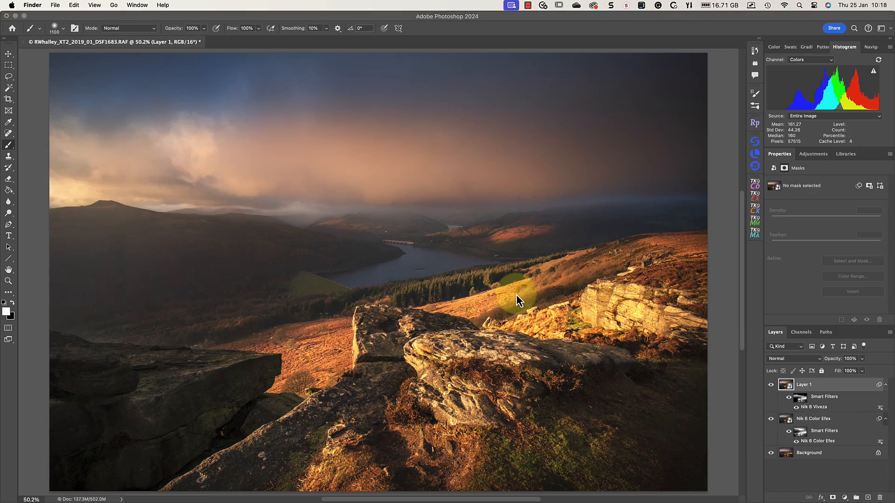